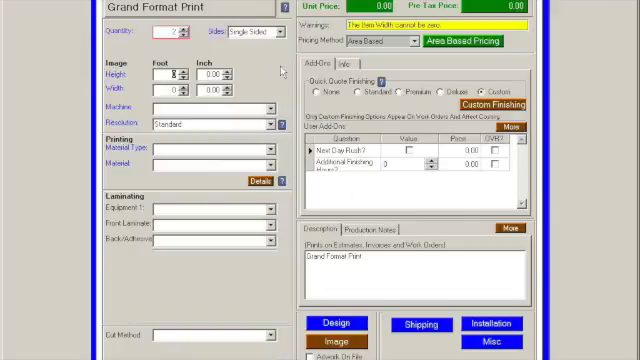
mouse_move(288, 97)
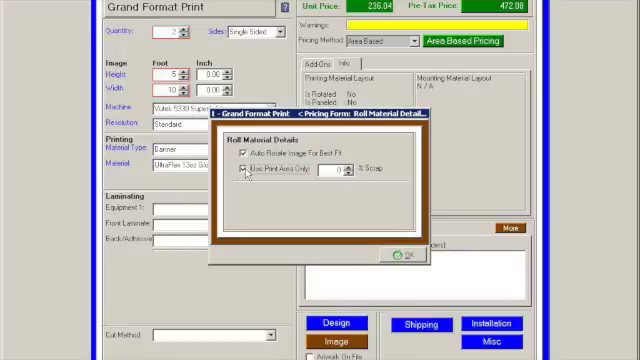
- Review the banner's roll material rotate and print-area options, then view its Info layout
click(245, 176)
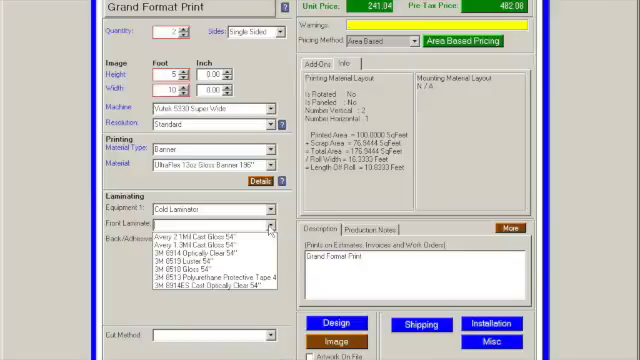
mouse_move(269, 229)
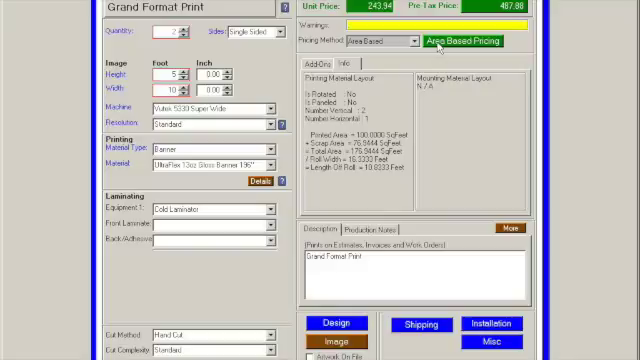
- Open the banner's Area Based Pricing details to review its parts list
click(461, 40)
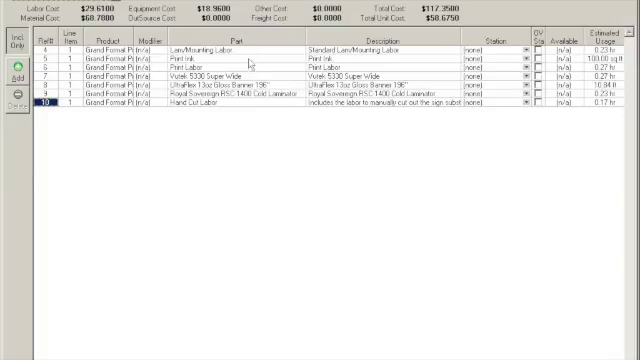
mouse_move(248, 60)
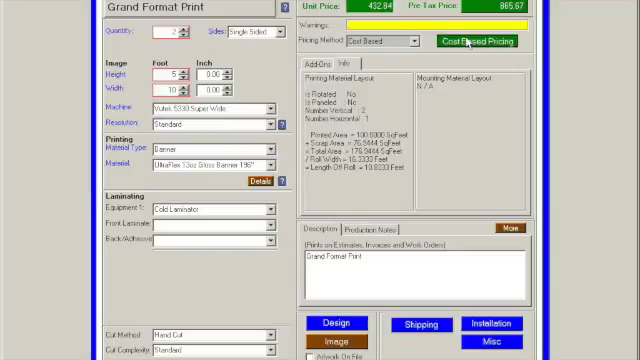
click(466, 41)
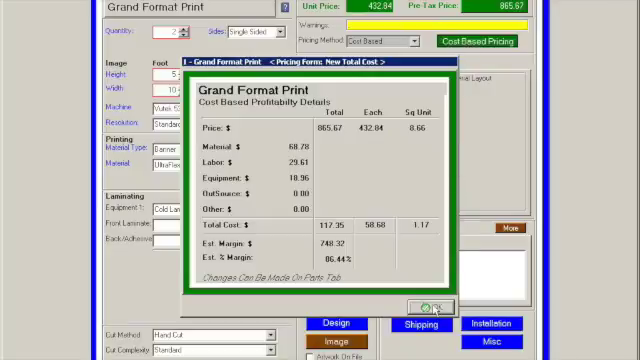
click(450, 306)
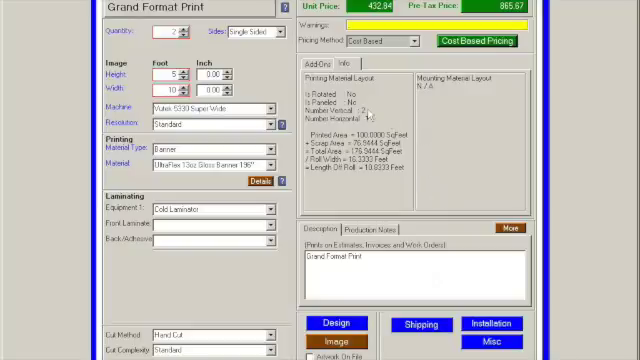
mouse_move(367, 112)
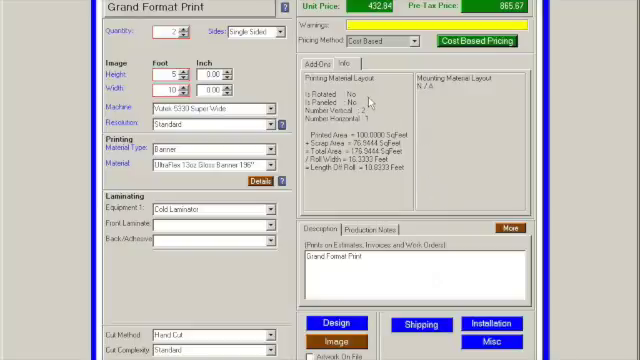